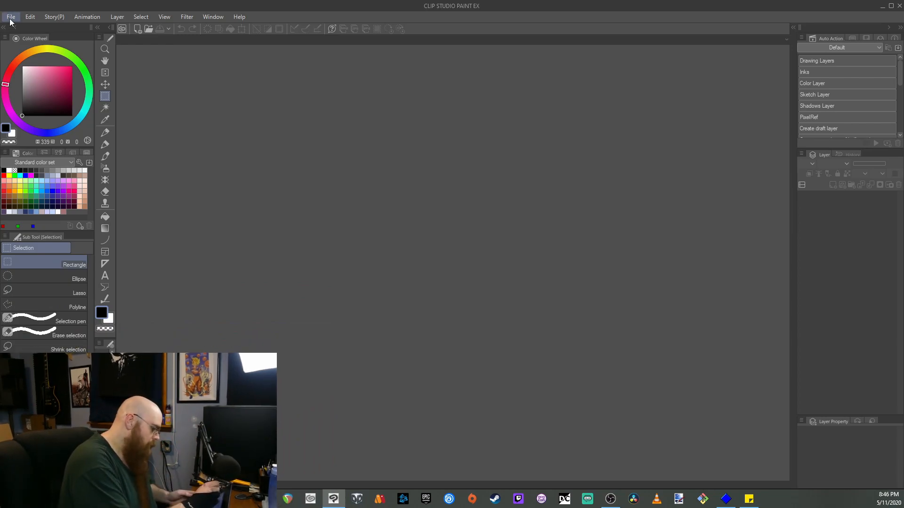
# - Create a new portrait A4 Paper preset canvas at 300 dpi
pyautogui.click(10, 16)
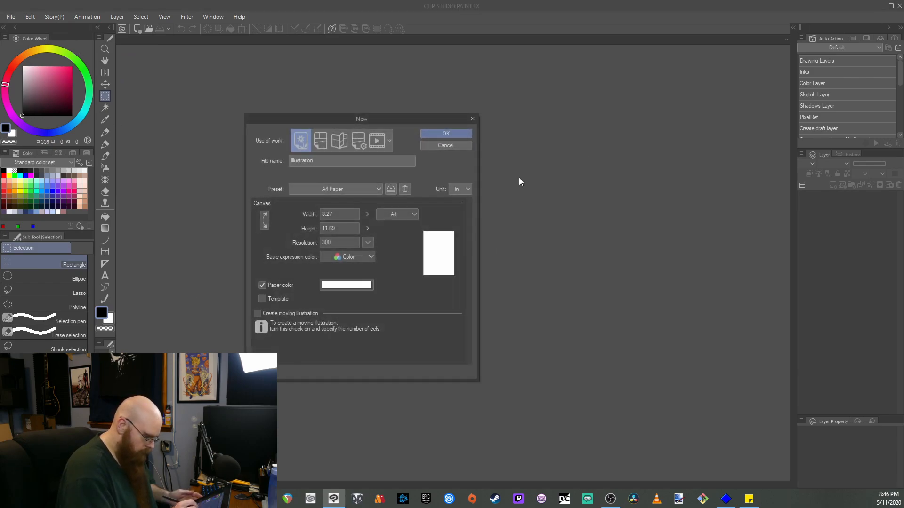
pyautogui.click(264, 220)
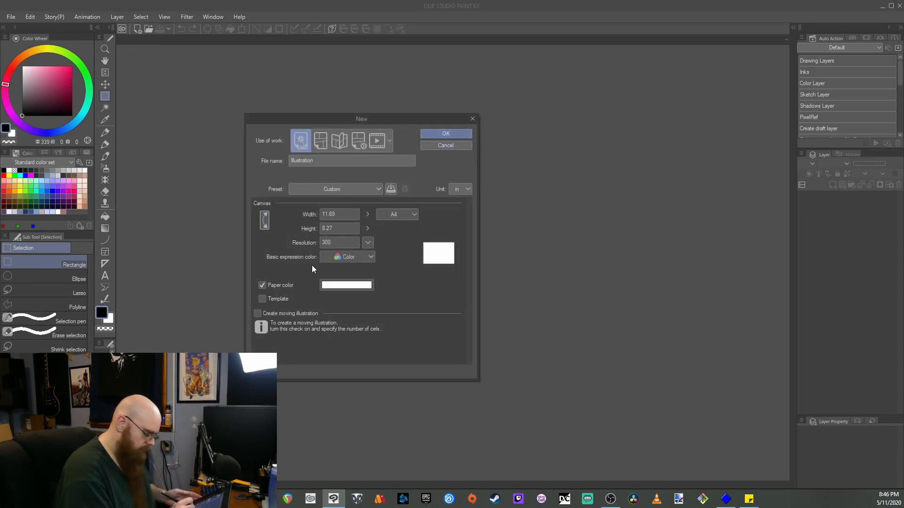
pyautogui.click(265, 221)
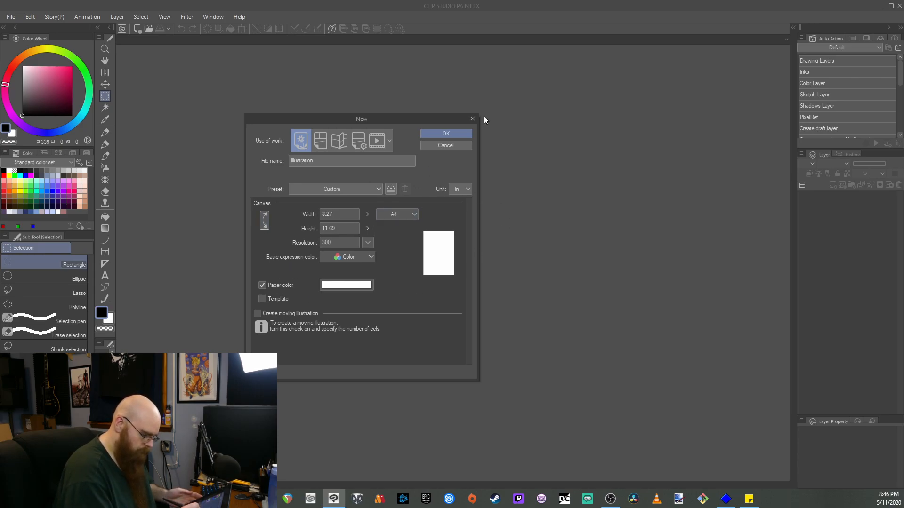
pyautogui.click(446, 134)
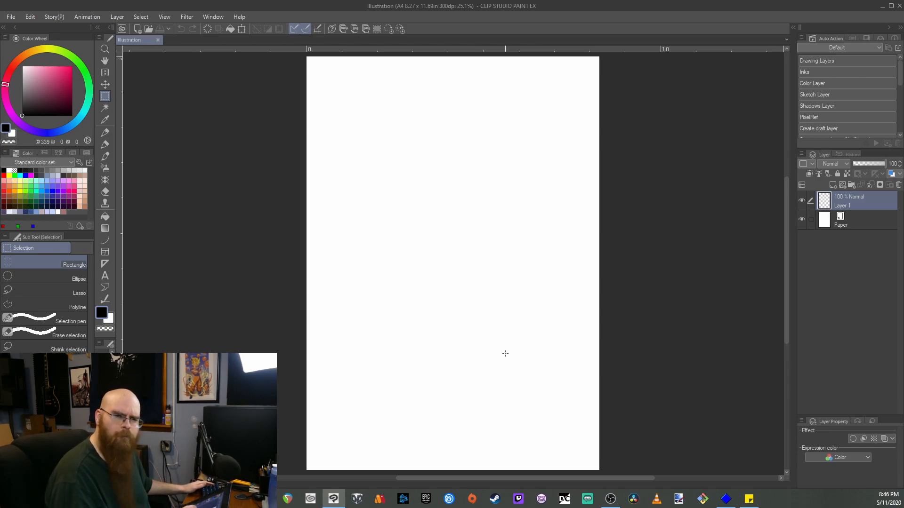
pyautogui.moveTo(463, 211)
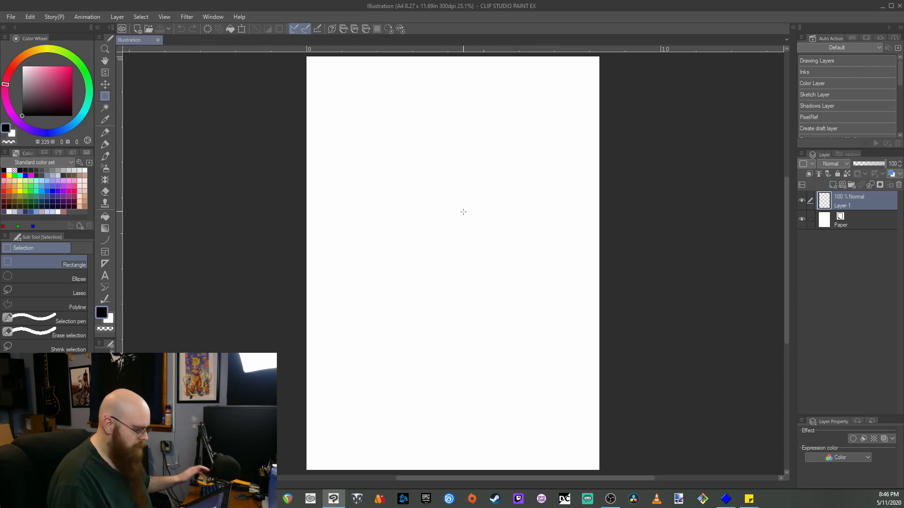
# - Hide the palettes with Tab and browse the View and Window menus for zoom and panel options
pyautogui.press('Tab')
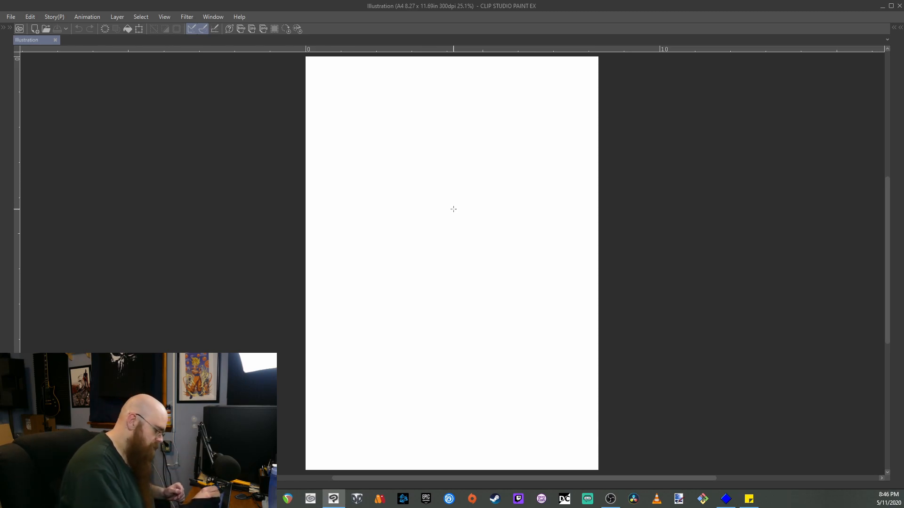
pyautogui.click(163, 16)
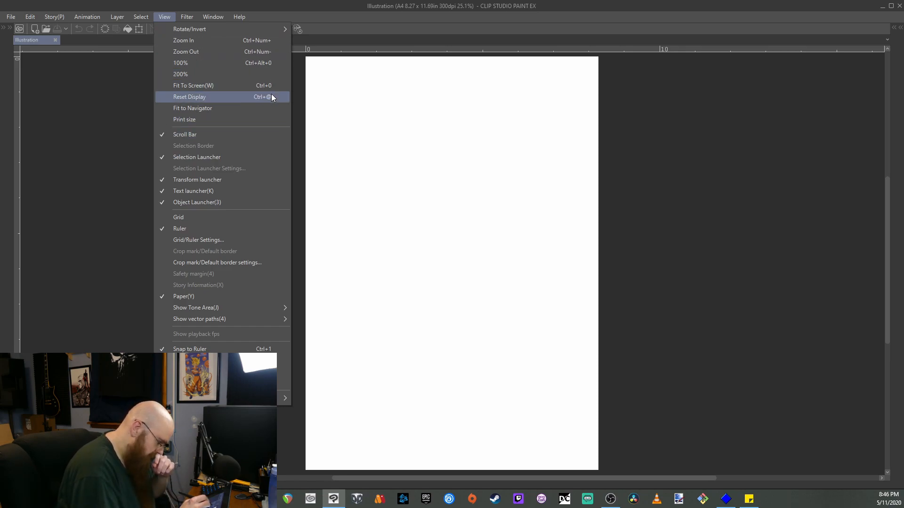
pyautogui.moveTo(275, 108)
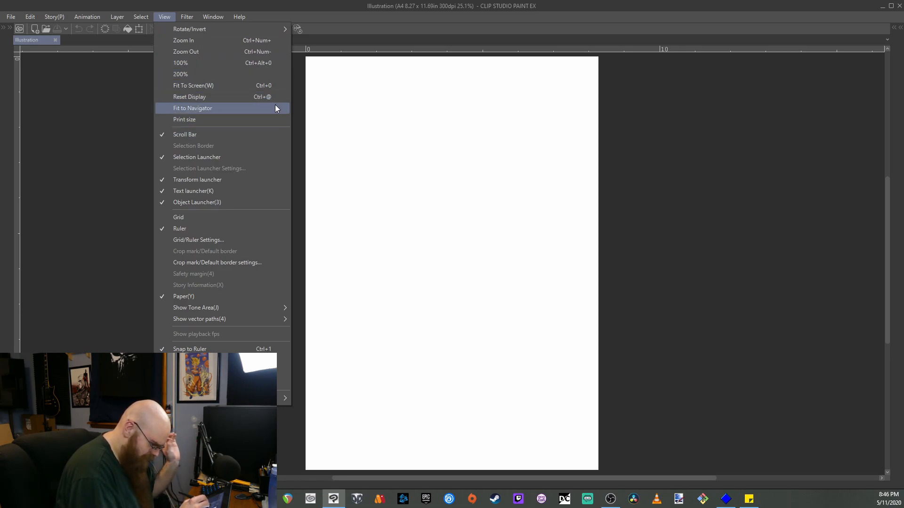
pyautogui.moveTo(271, 119)
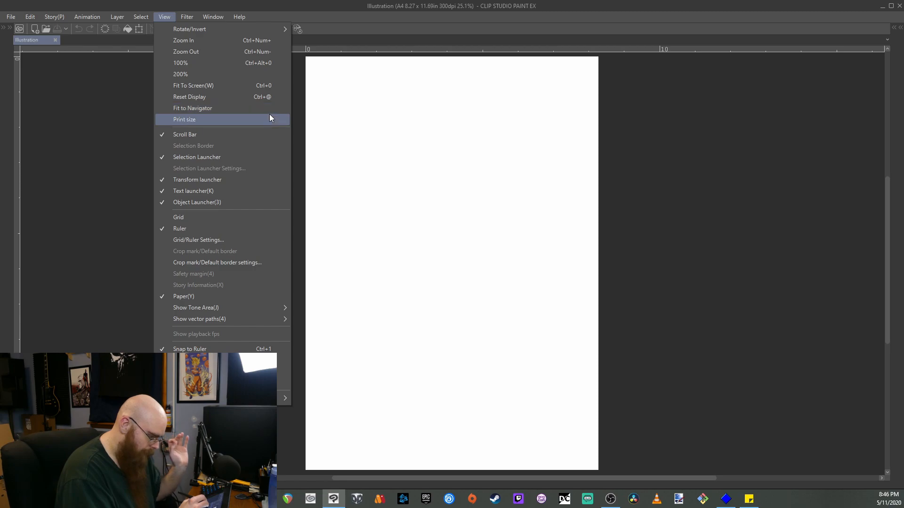
pyautogui.moveTo(269, 136)
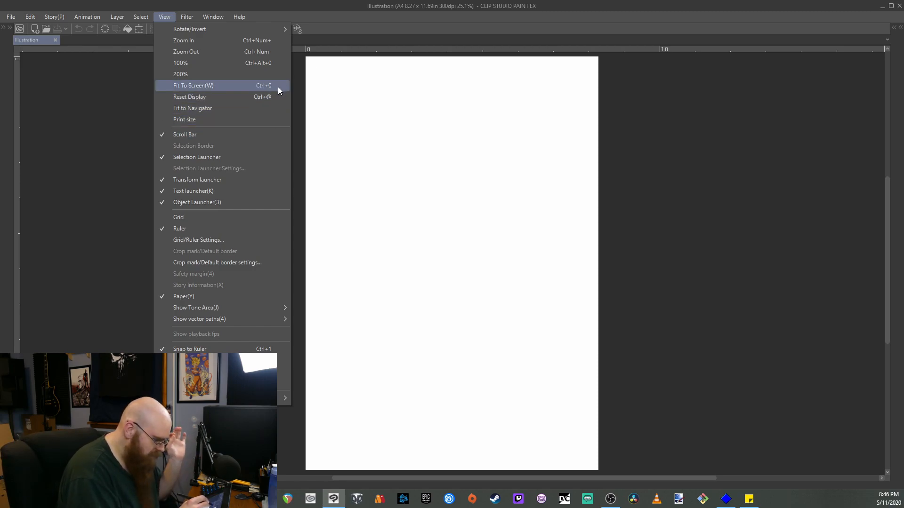
pyautogui.click(213, 16)
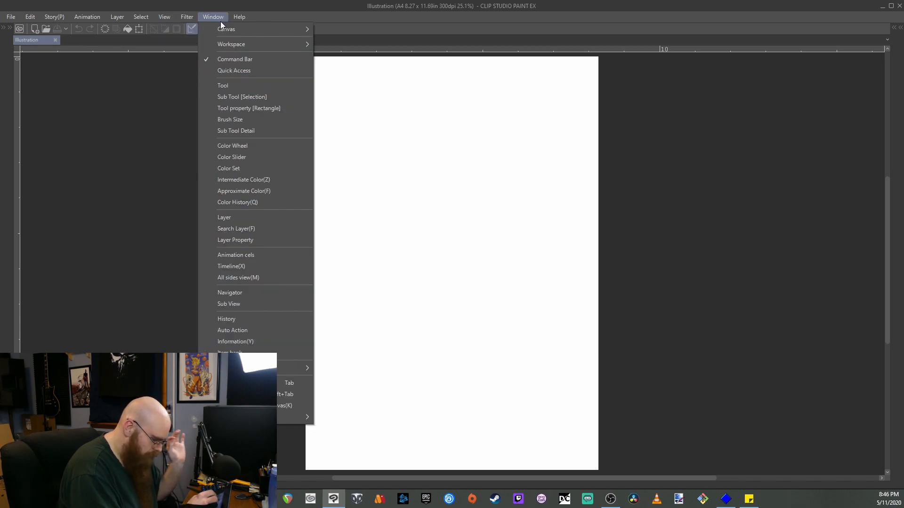
pyautogui.moveTo(225, 29)
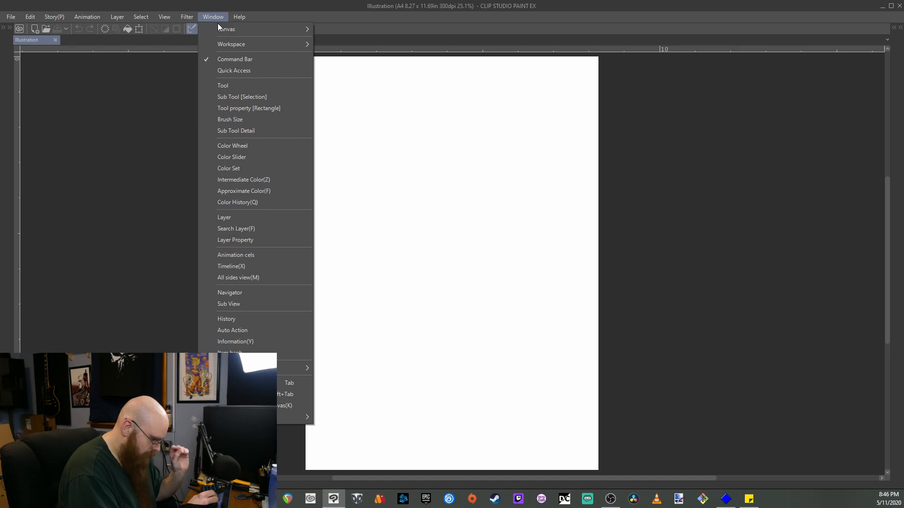
pyautogui.click(164, 16)
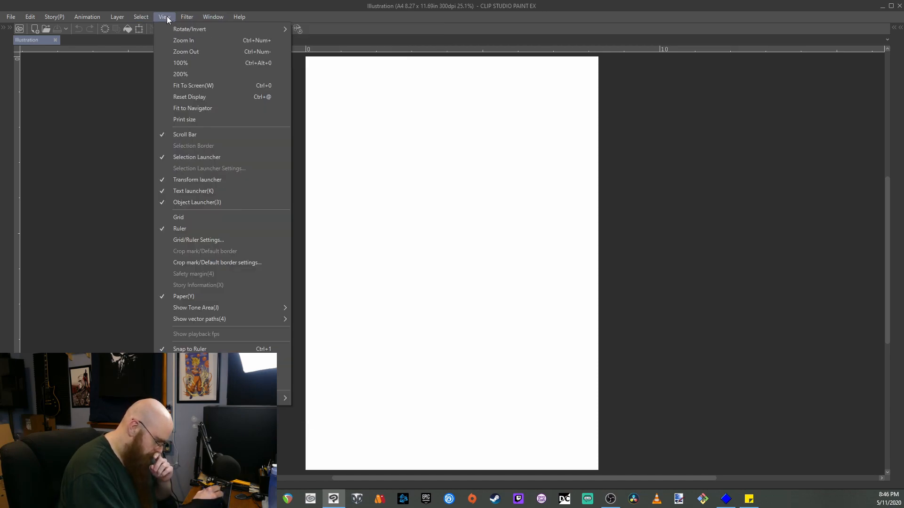
pyautogui.click(140, 16)
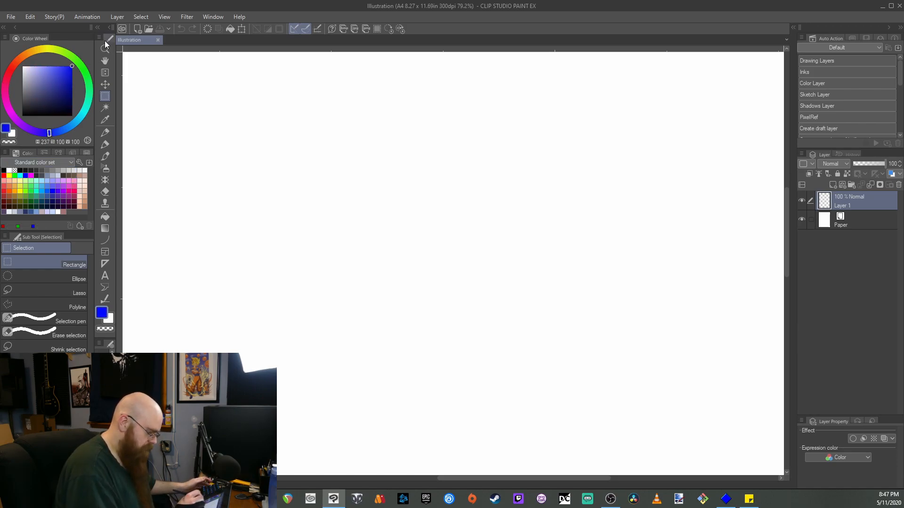
# - Select the Felt pen, hide the palettes, and handwrite 'math' near the top of the page
pyautogui.click(105, 144)
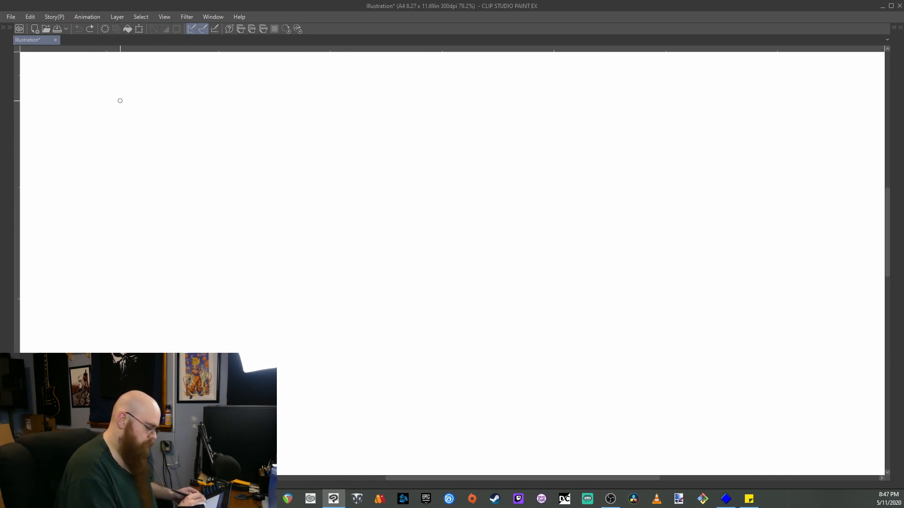
pyautogui.moveTo(142, 91)
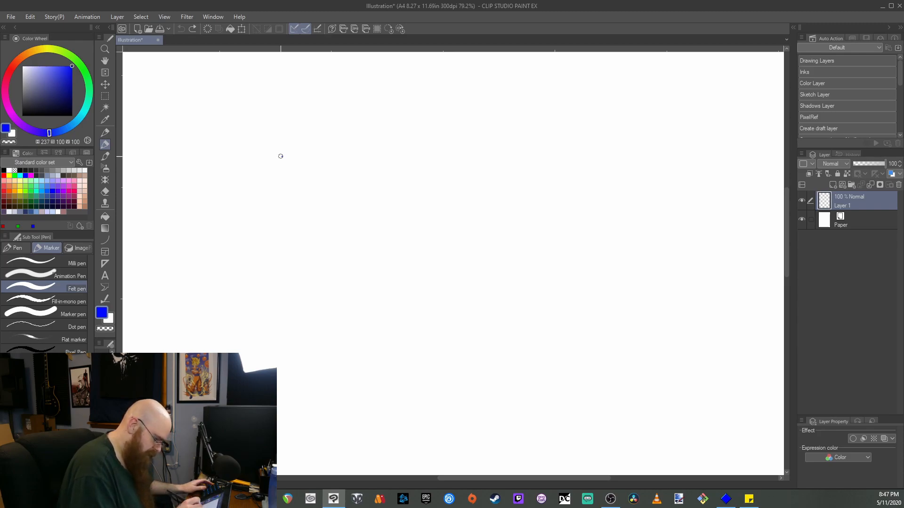
pyautogui.press('Tab')
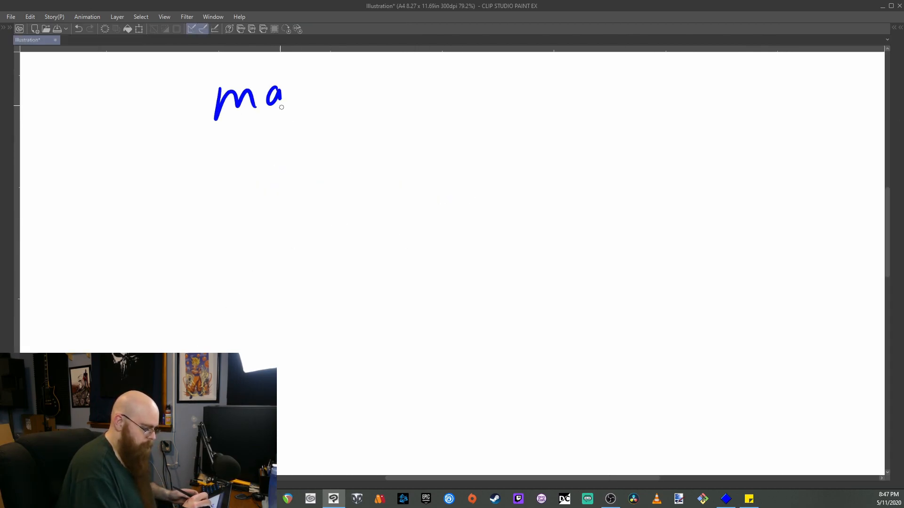
pyautogui.moveTo(288, 104); pyautogui.dragTo(331, 110)
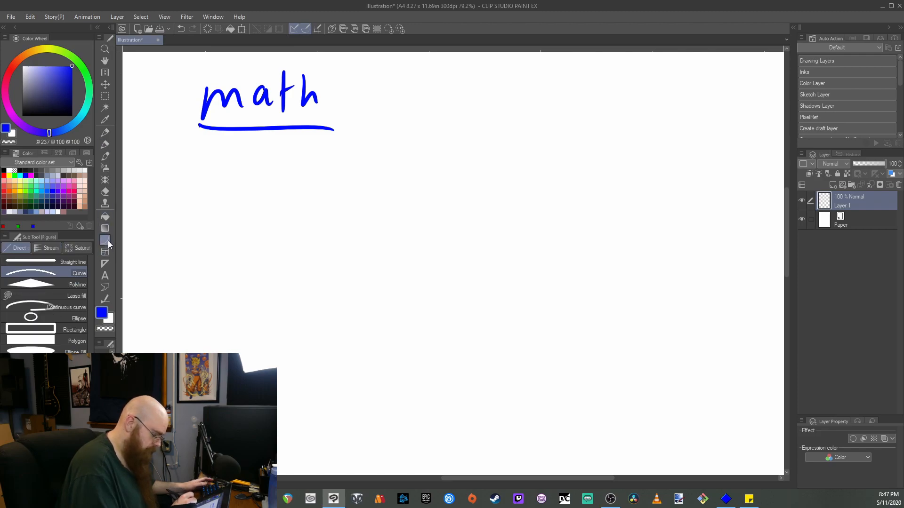
# - Undo the lopsided polygon and draw two radius lines splitting off a quarter slice
pyautogui.click(78, 318)
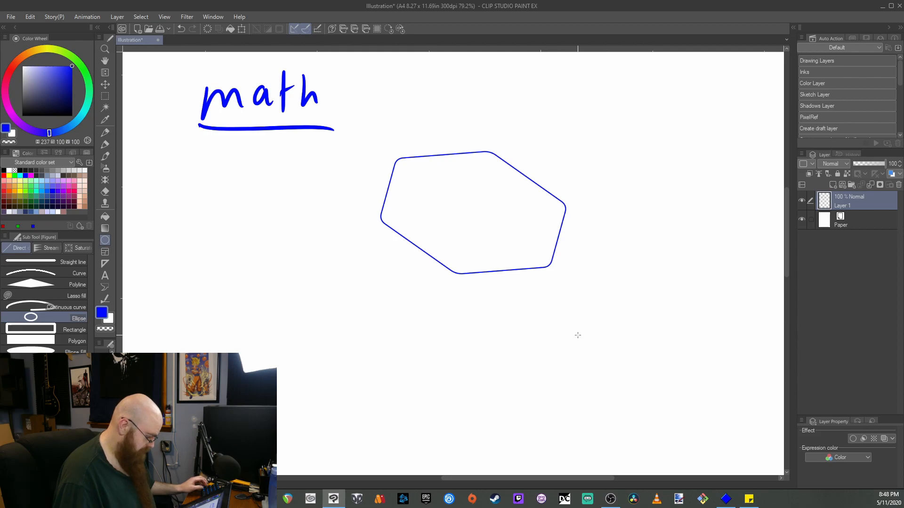
pyautogui.press('ctrl+z')
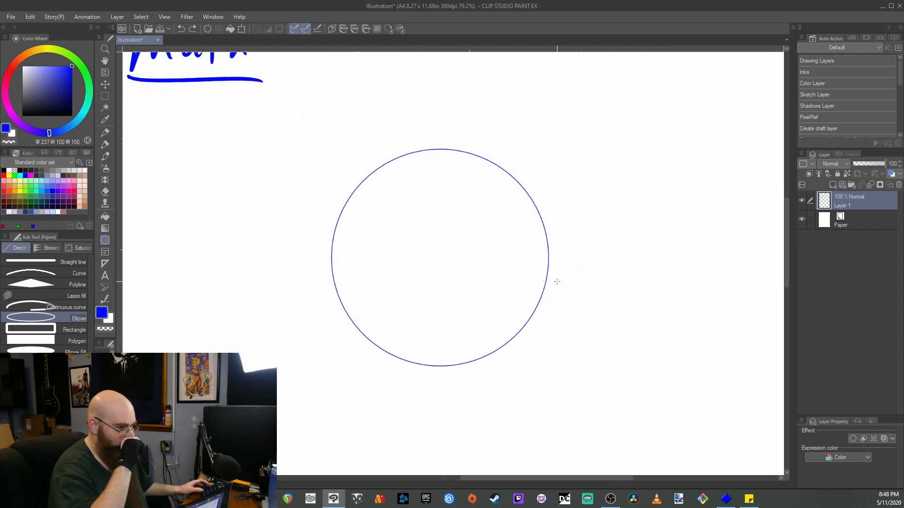
pyautogui.moveTo(526, 215)
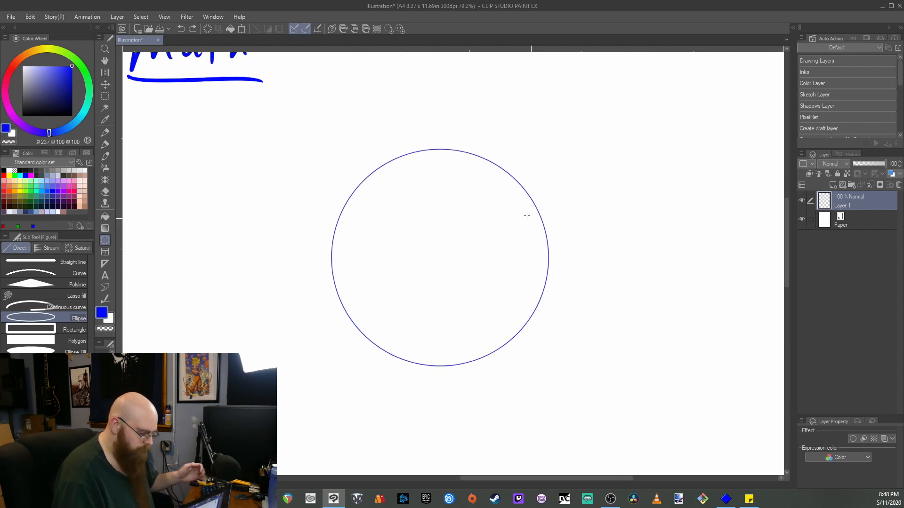
pyautogui.moveTo(506, 184)
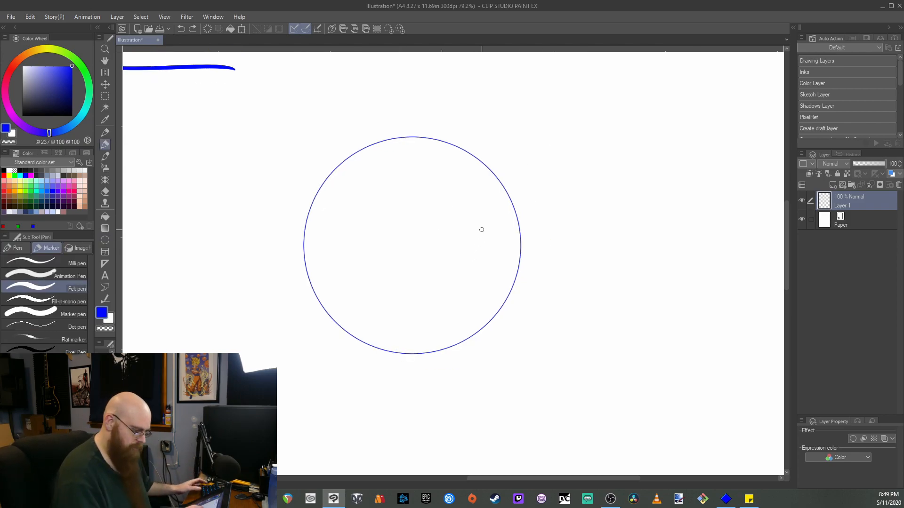
pyautogui.moveTo(405, 136); pyautogui.dragTo(409, 249)
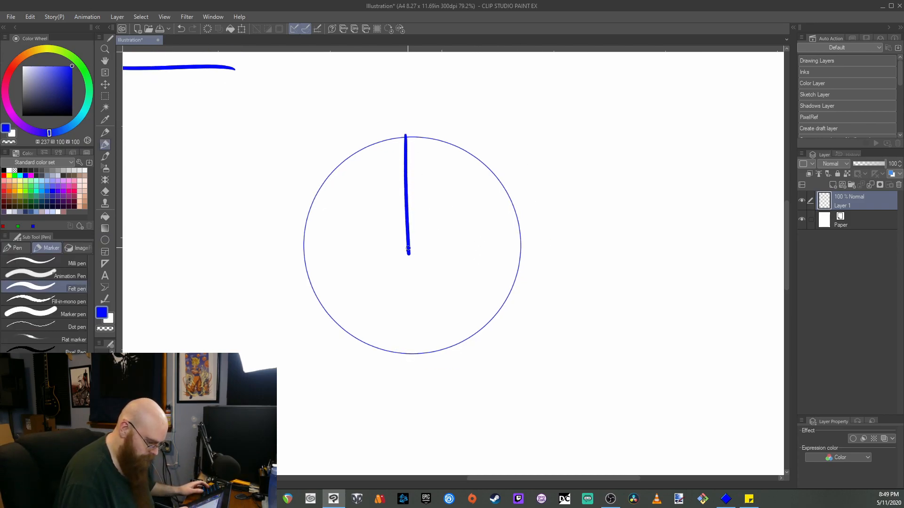
pyautogui.moveTo(408, 244); pyautogui.dragTo(524, 241)
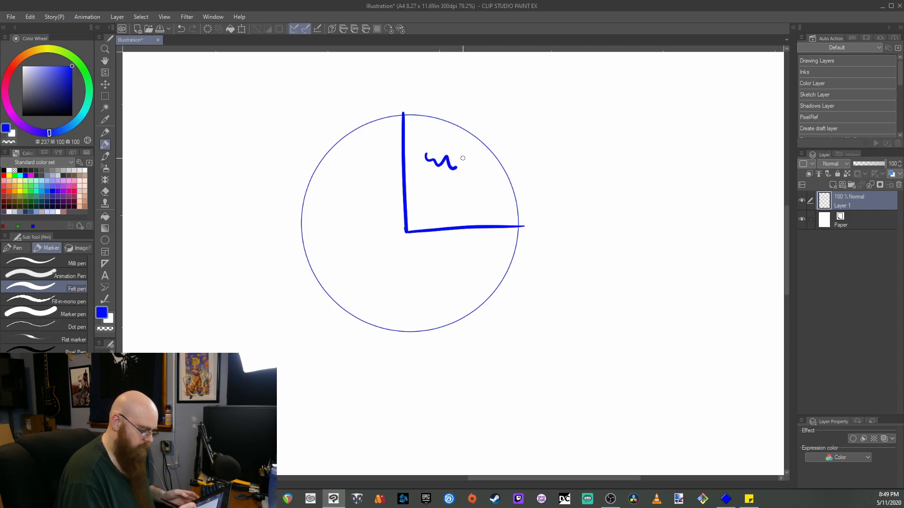
# - Handwrite notes inside the quarter slice and the larger pie section
pyautogui.moveTo(444, 190); pyautogui.dragTo(456, 213)
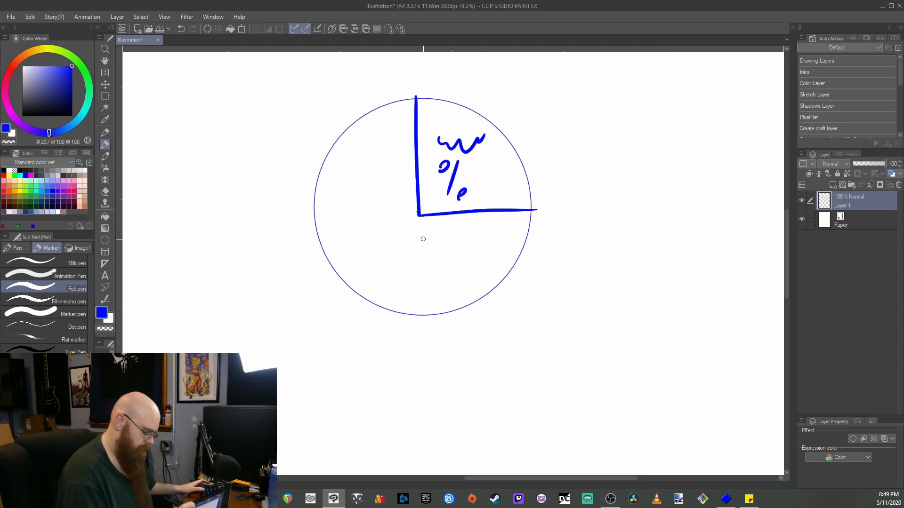
pyautogui.moveTo(334, 202); pyautogui.dragTo(381, 202)
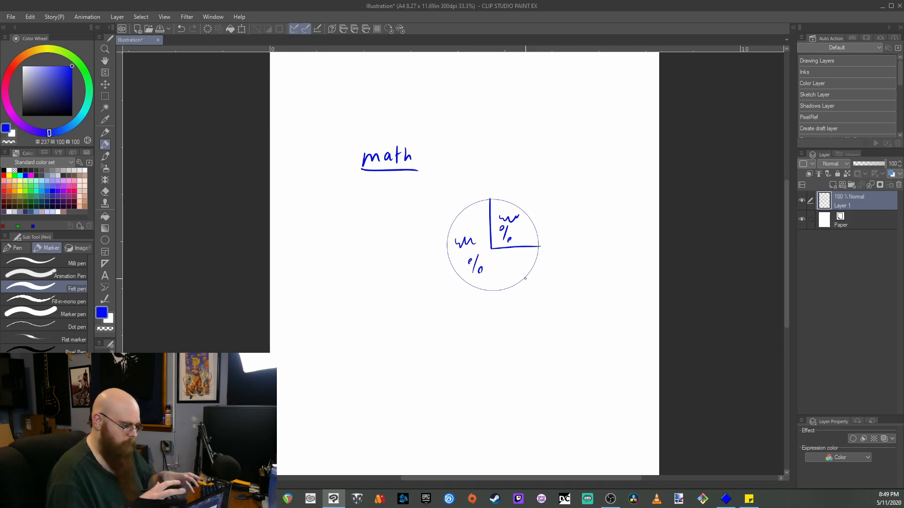
pyautogui.click(10, 16)
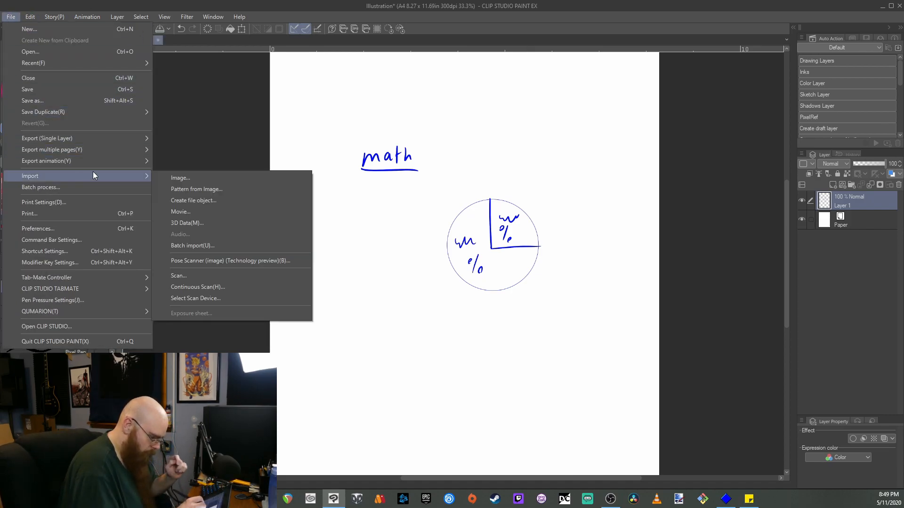
# - Import the Cinebench R15 score screenshot through File > Import > Image
pyautogui.click(181, 178)
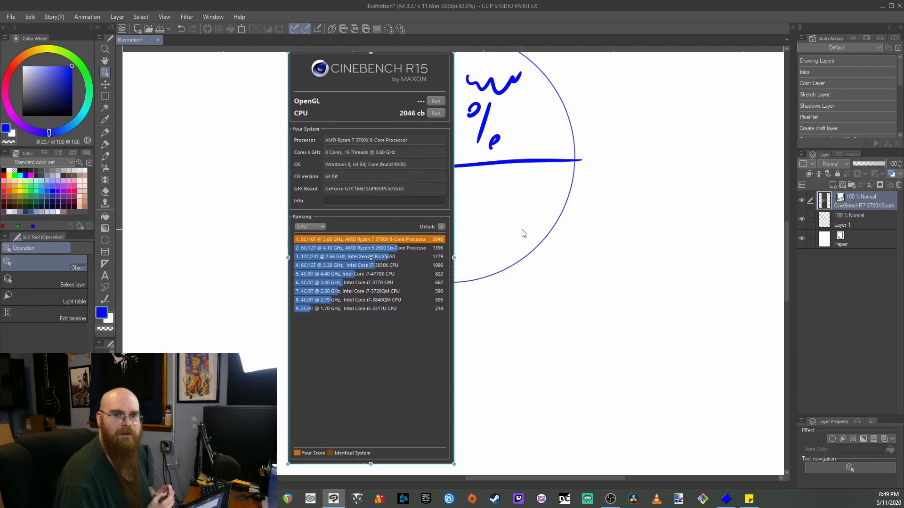
pyautogui.moveTo(451, 203)
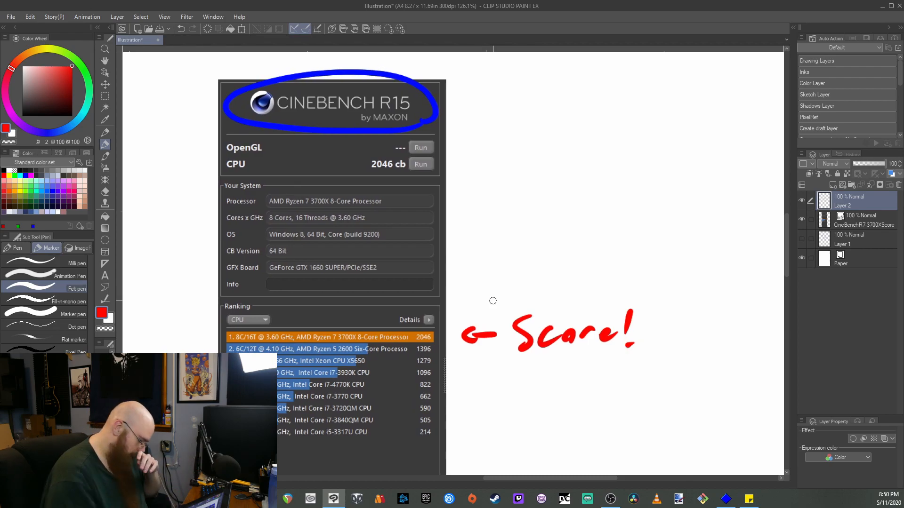
# - Write the red 'Score!' note with an arrow beside the top-ranked result
pyautogui.moveTo(508, 368); pyautogui.dragTo(644, 365)
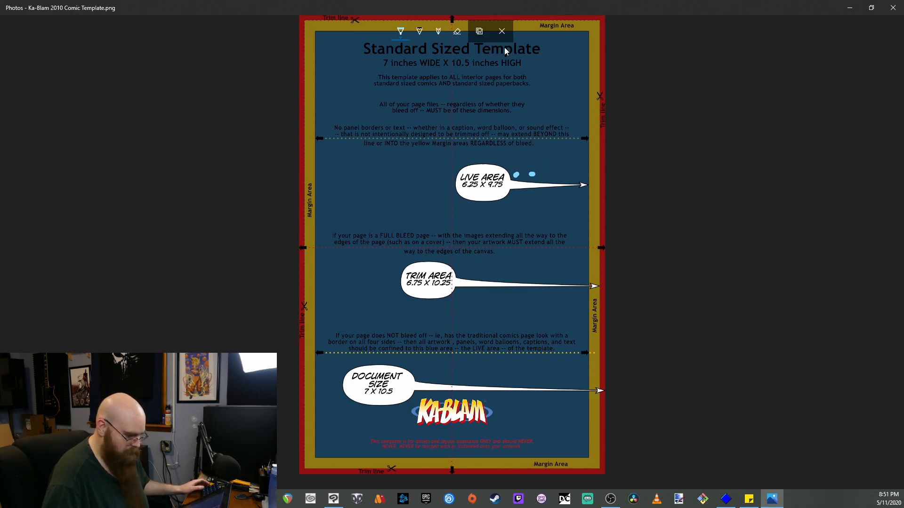
# - Close Draw mode on the template and discard the unsaved ink marks
pyautogui.click(501, 31)
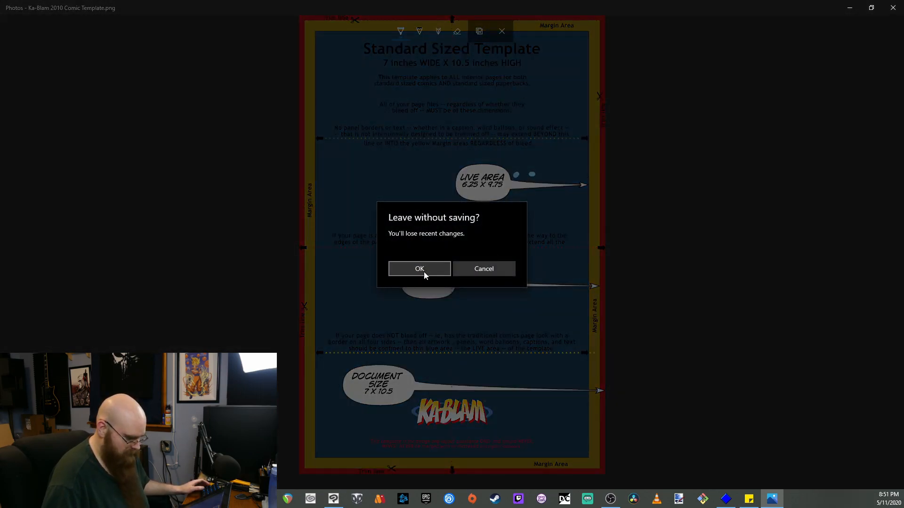
pyautogui.click(419, 269)
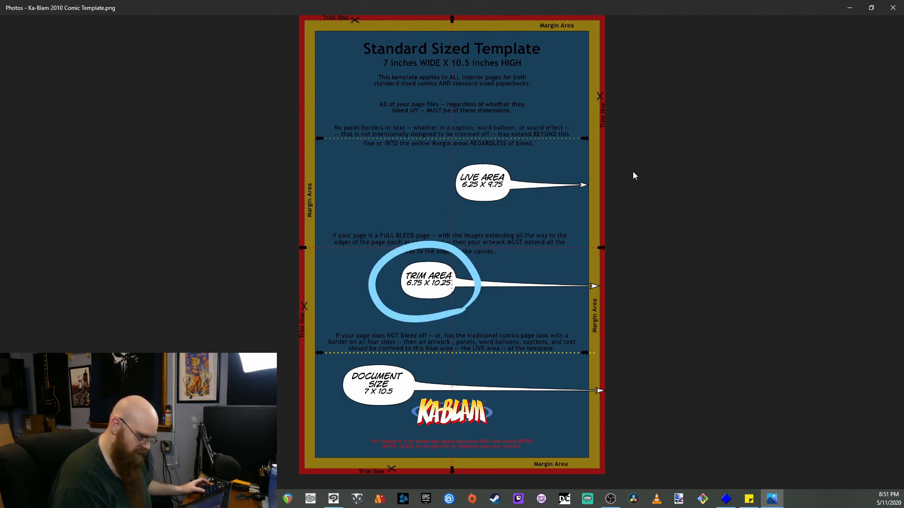
# - Erase the light blue Trim Area circle with the Eraser and exit Draw mode
pyautogui.click(400, 31)
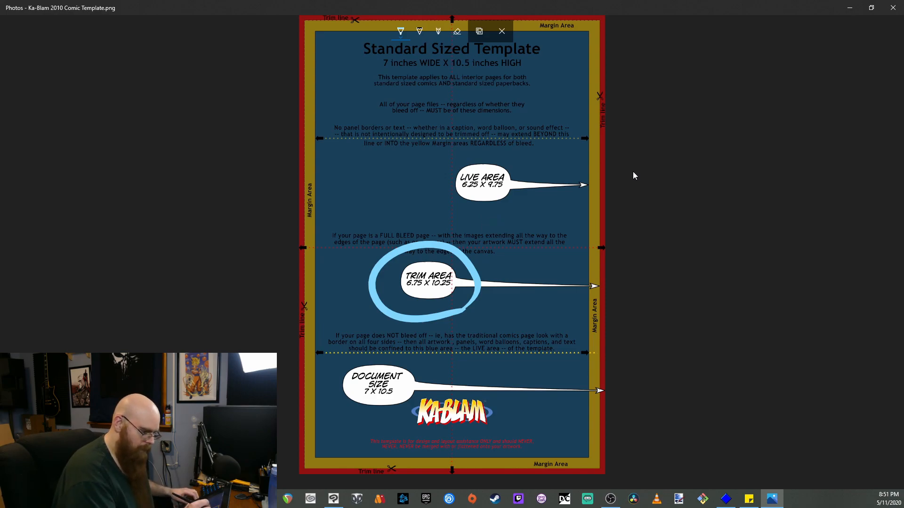
pyautogui.click(457, 31)
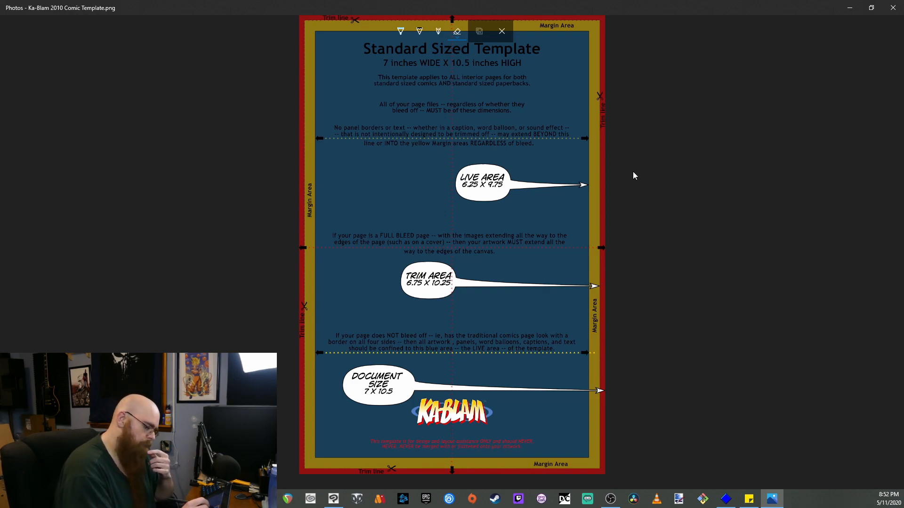
pyautogui.click(400, 31)
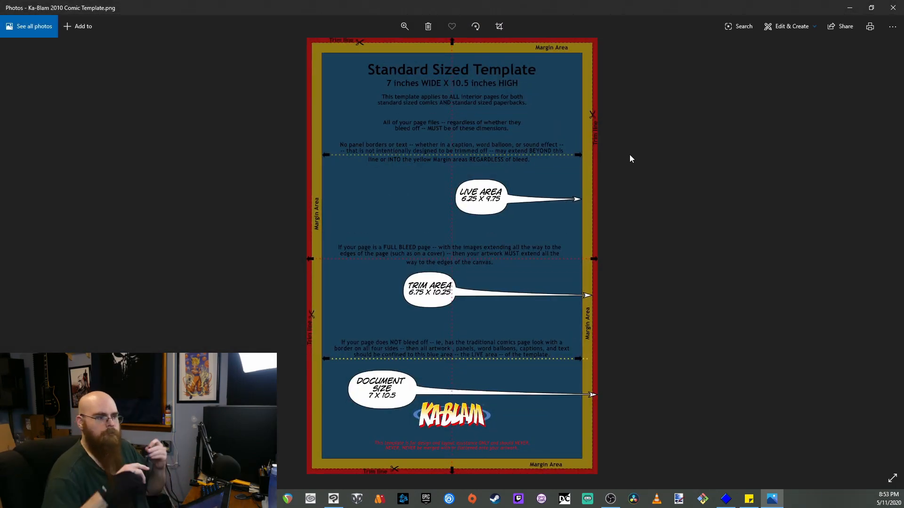
pyautogui.moveTo(622, 144)
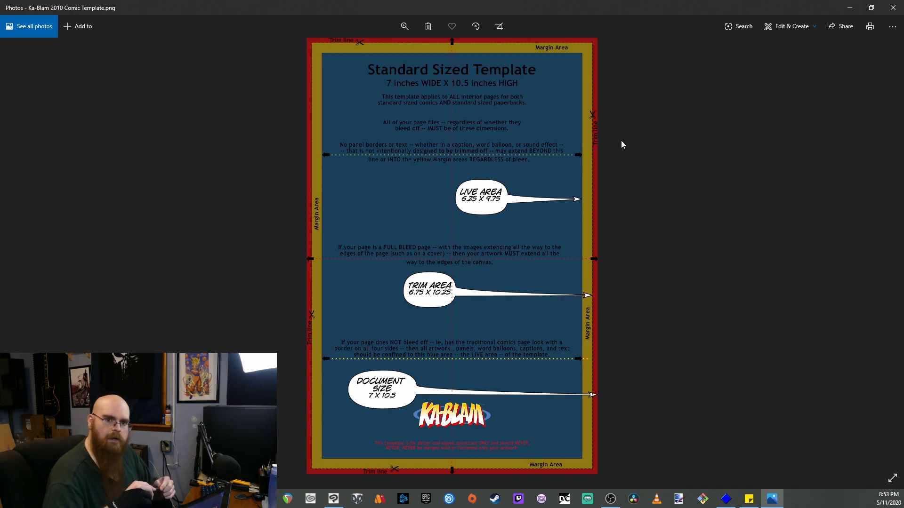